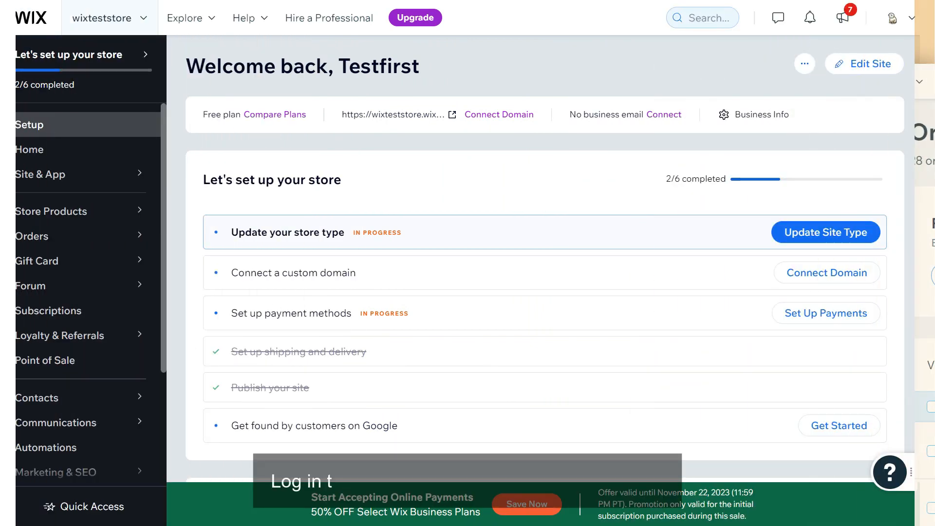
- Open the Orders page from the store dashboard sidebar
left_click(32, 236)
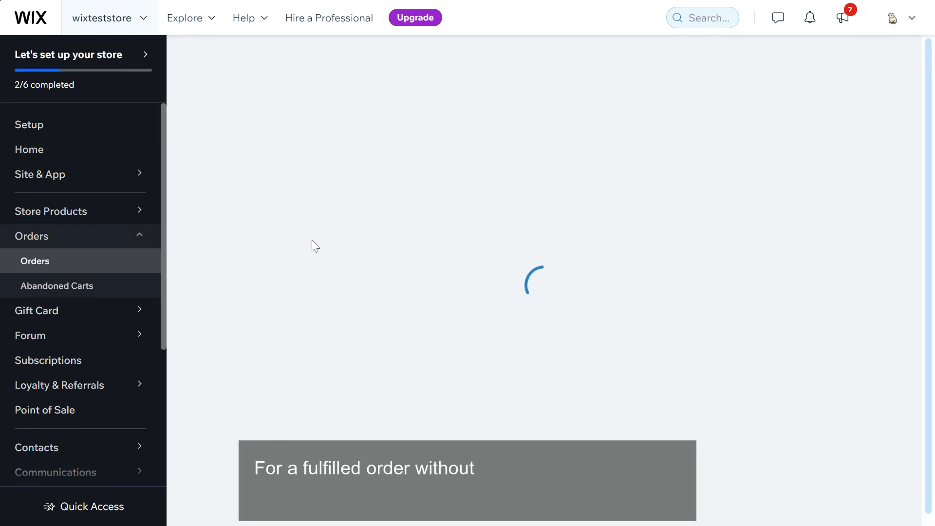
- Add USPS tracking number RA204074256US to order #10029, then return to the orders list
left_click(440, 192)
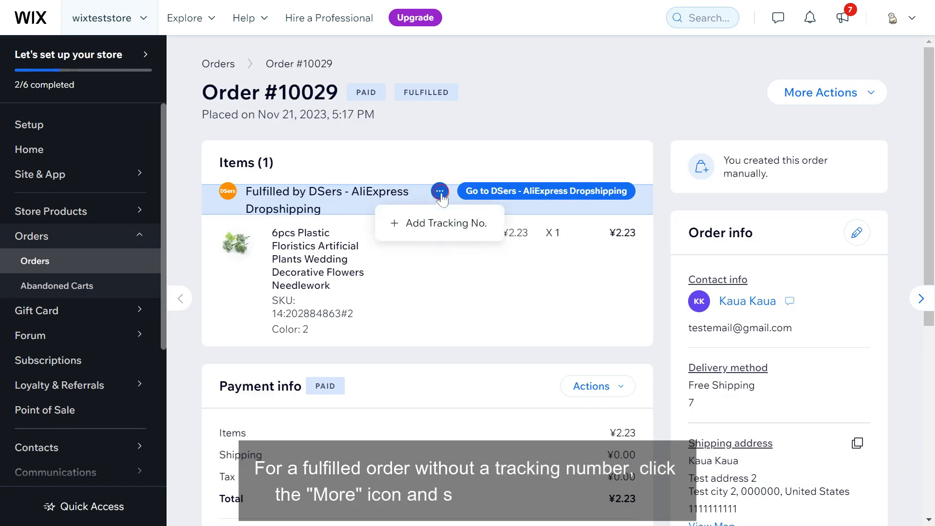
left_click(438, 222)
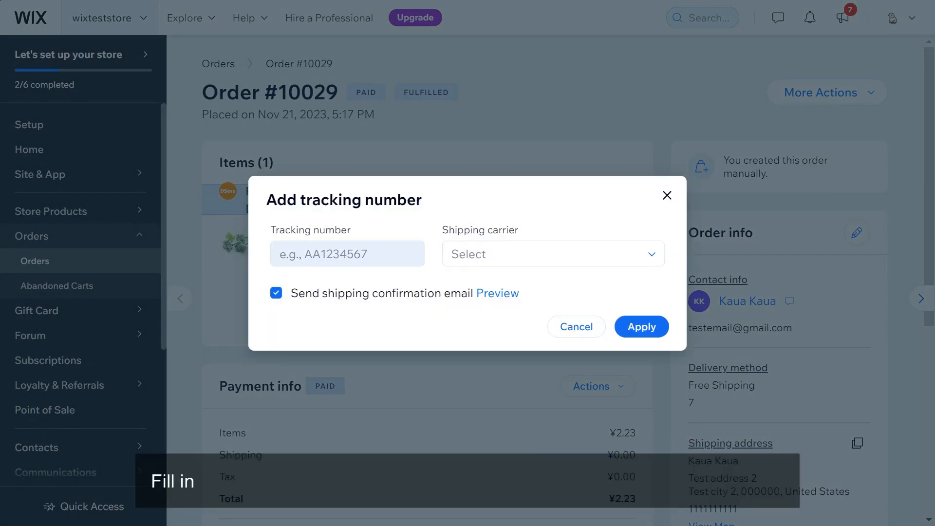
left_click(552, 253)
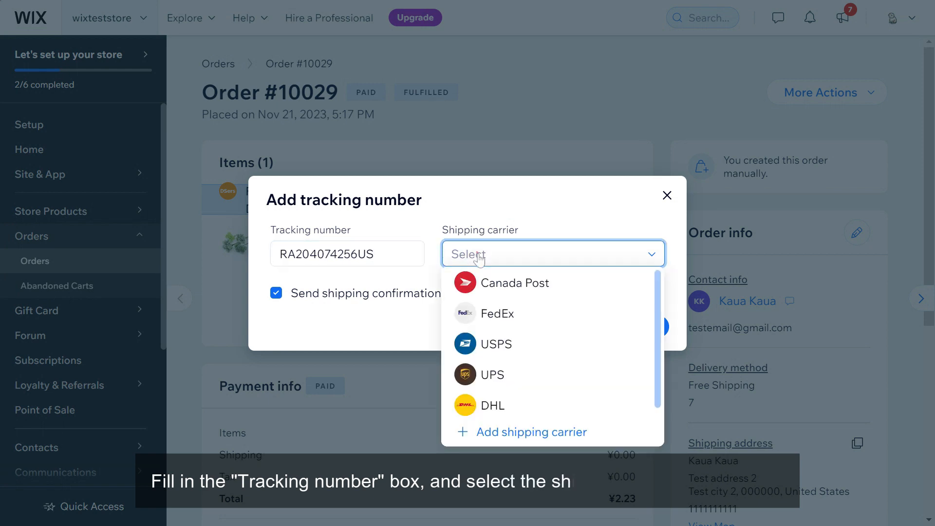
left_click(497, 344)
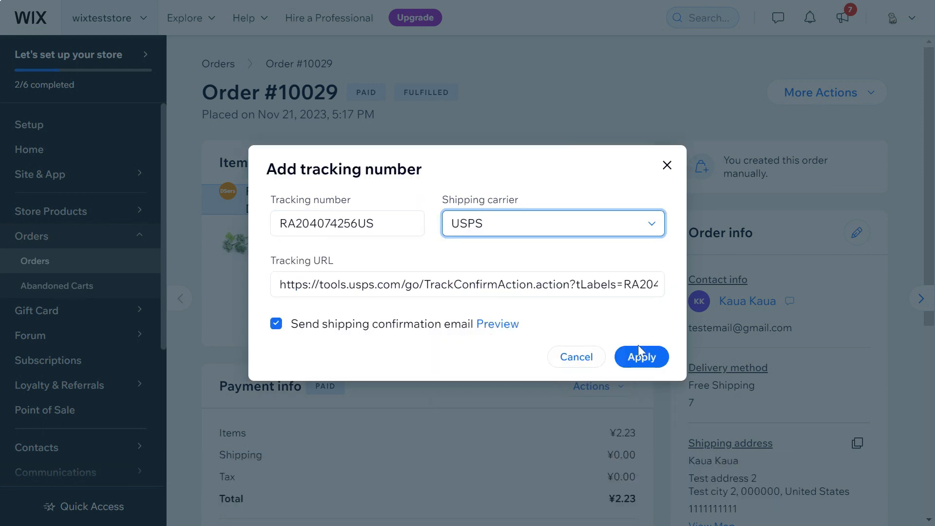
left_click(642, 356)
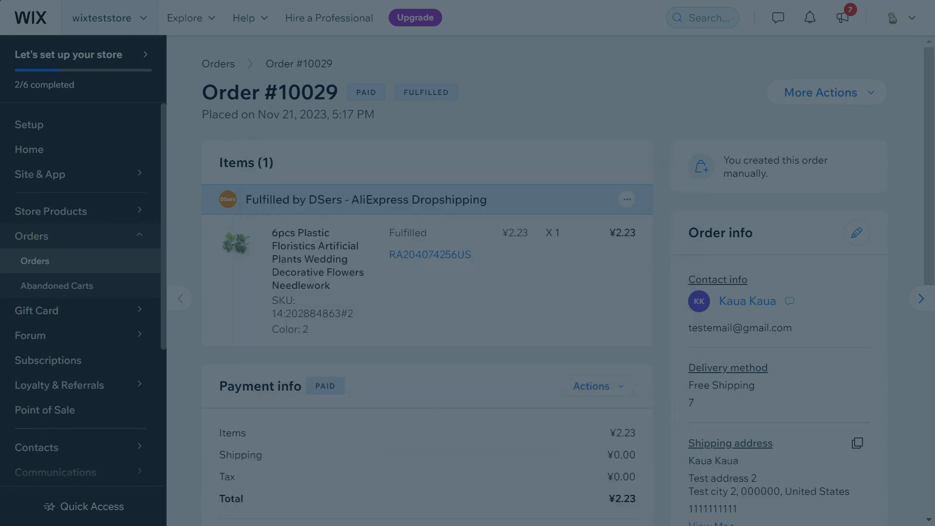
left_click(217, 64)
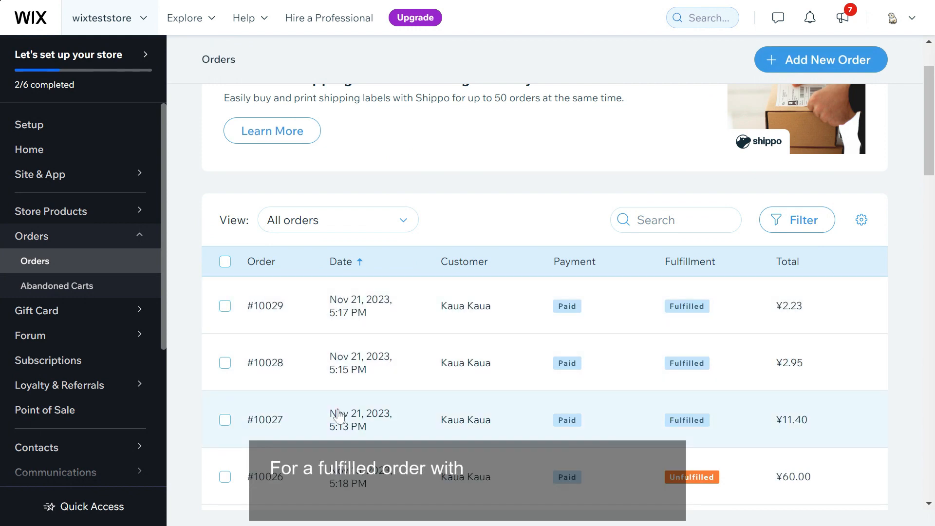
- Change order #10027's tracking number to RA204074256US with USPS, then return to Orders
left_click(265, 419)
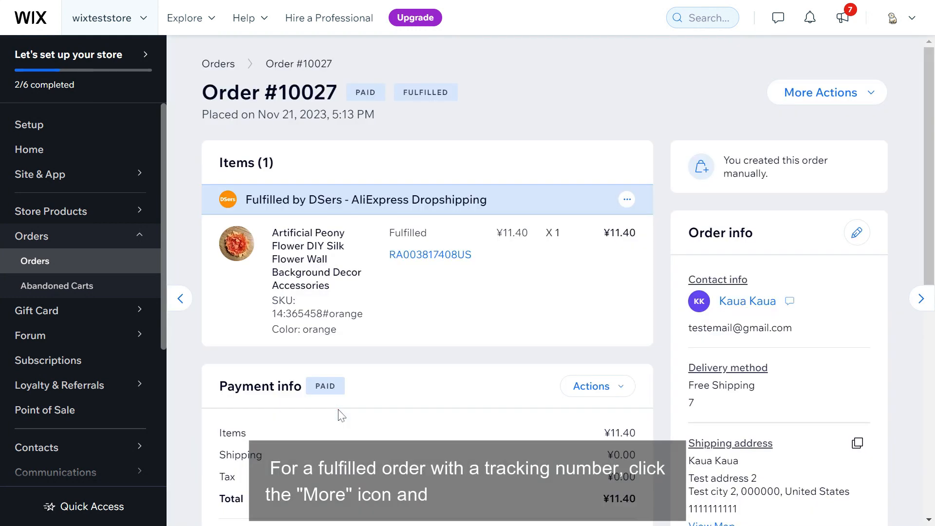
left_click(626, 199)
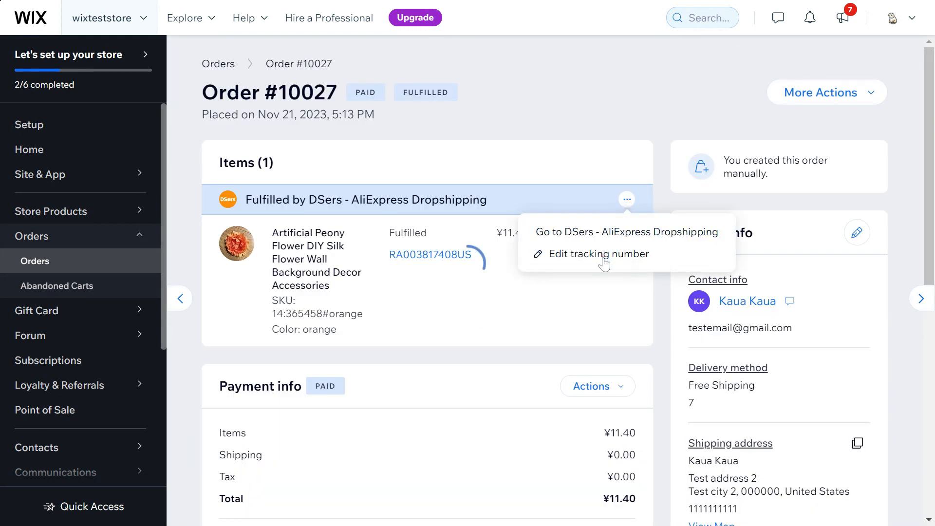
left_click(597, 253)
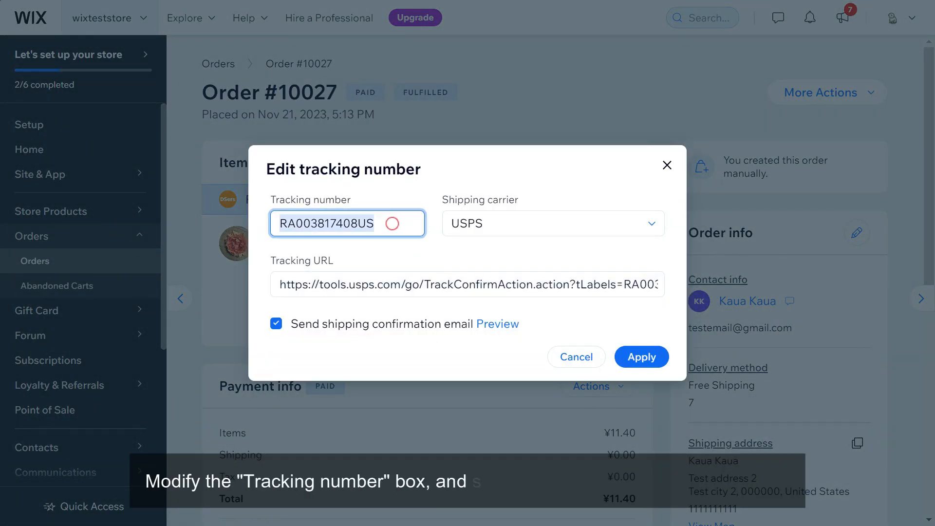
left_click(551, 223)
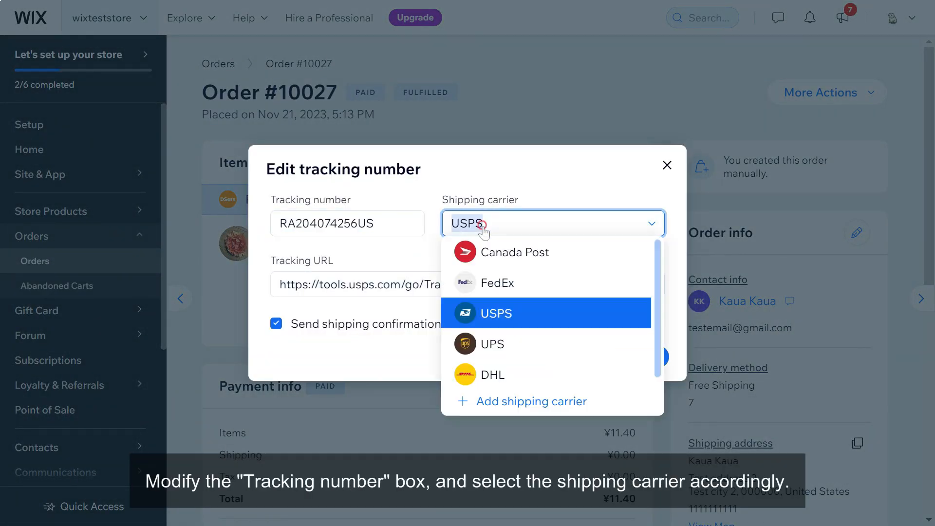
left_click(494, 313)
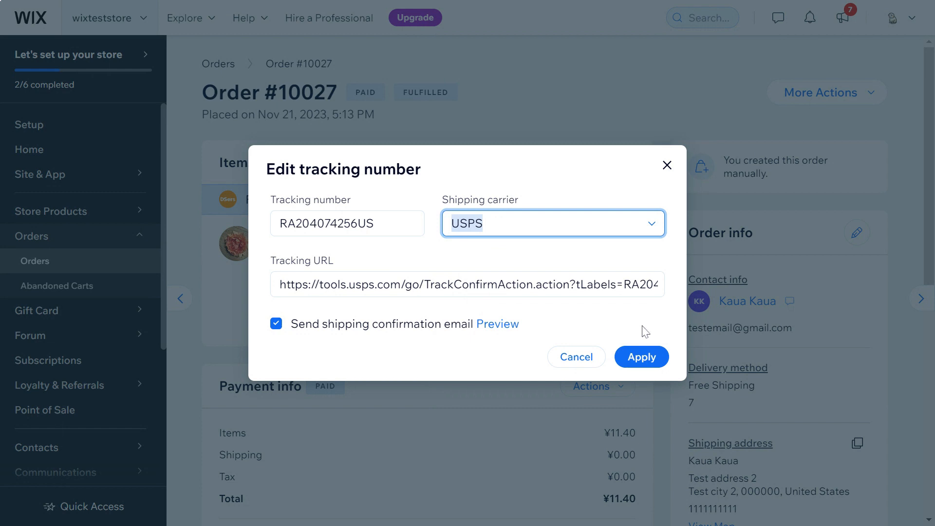
left_click(641, 356)
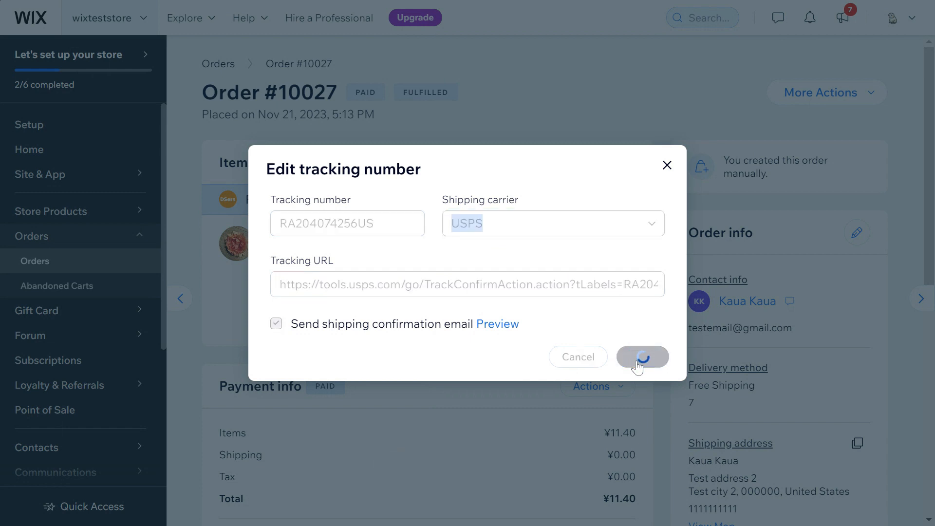
left_click(642, 356)
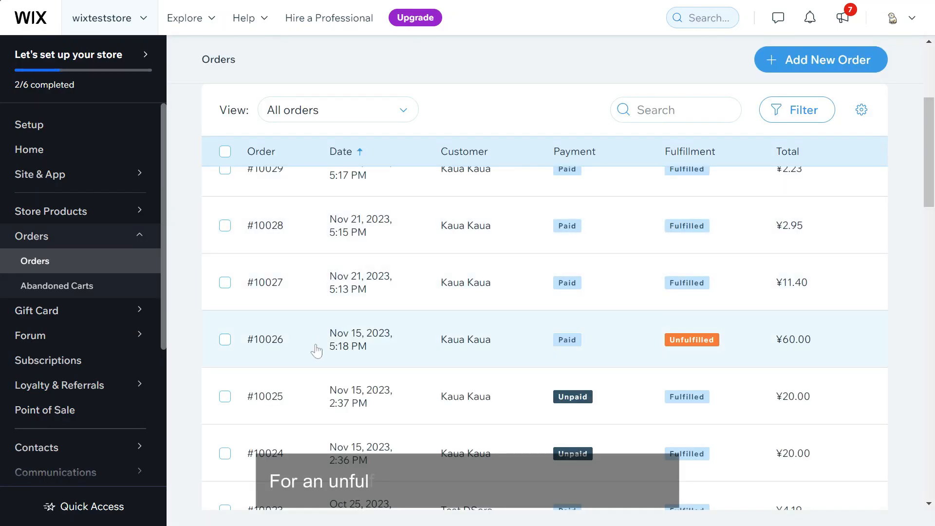
left_click(267, 339)
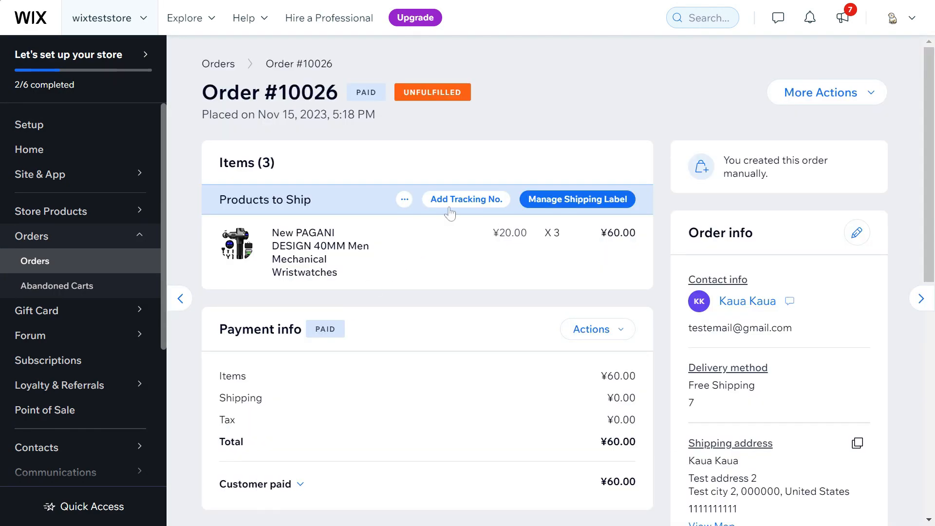
left_click(466, 199)
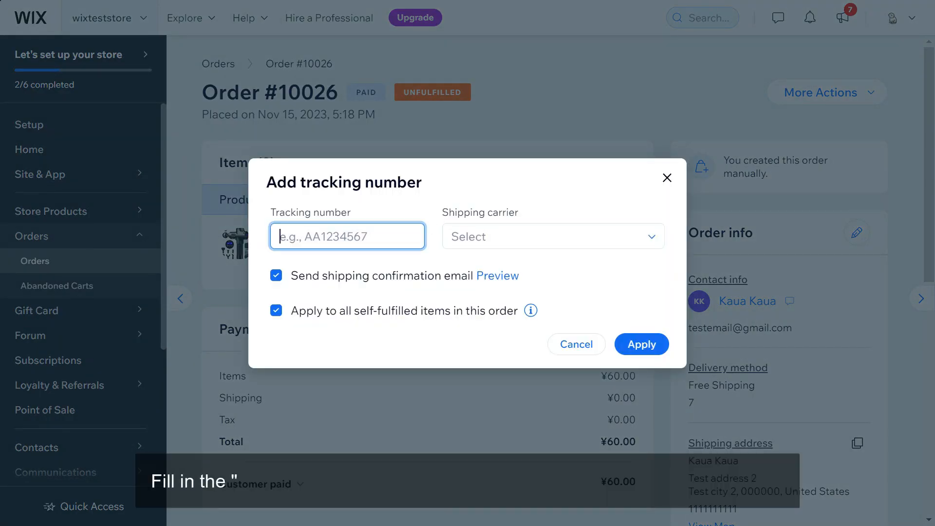
left_click(551, 236)
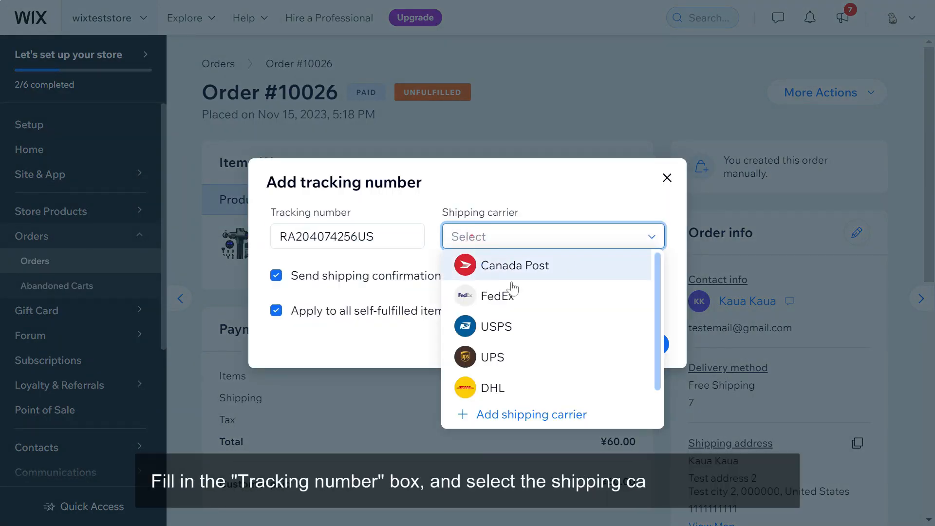
left_click(499, 326)
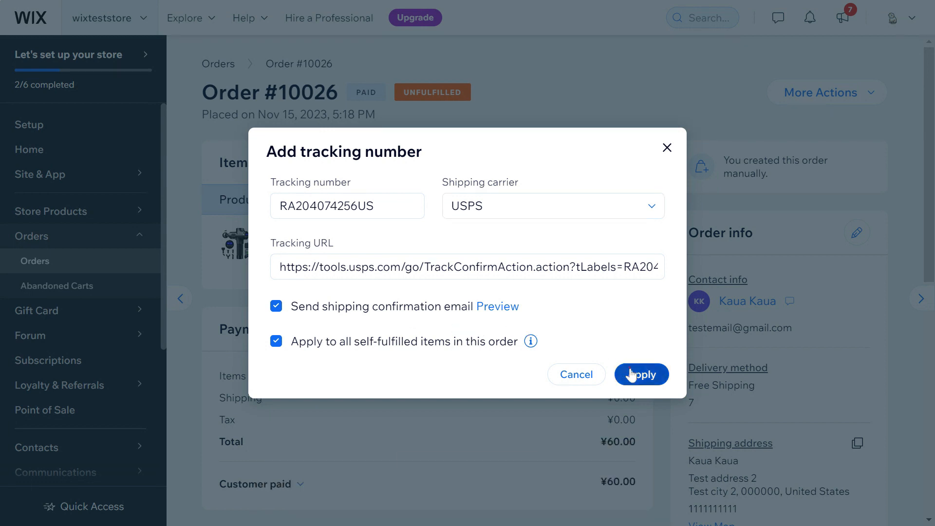
left_click(640, 374)
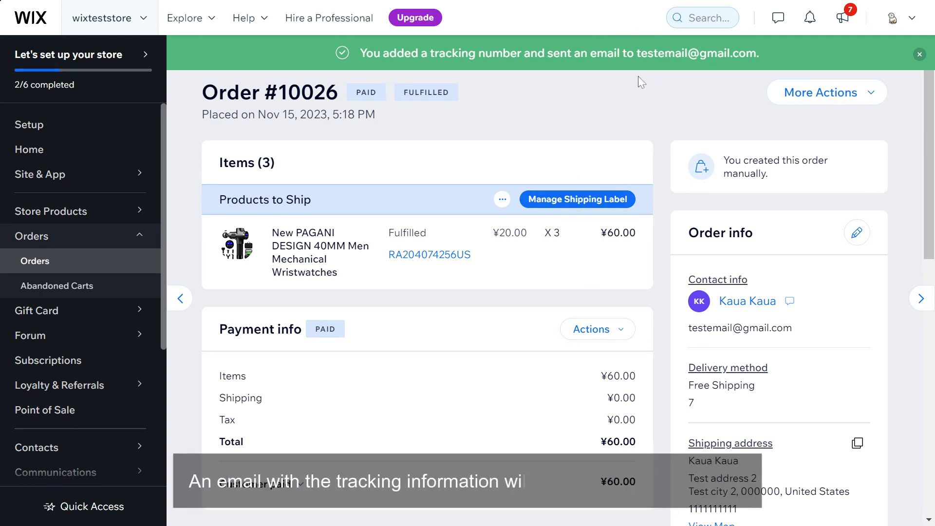
left_click(918, 54)
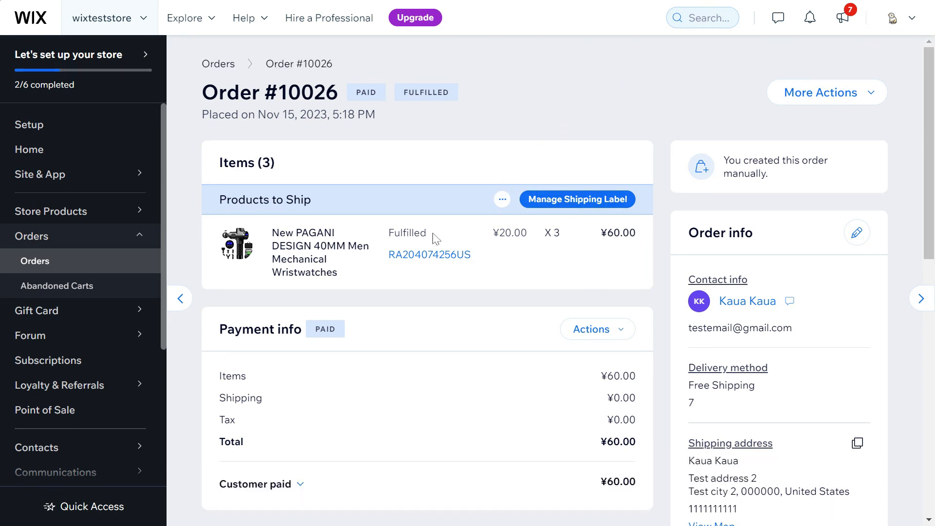
mouse_move(428, 255)
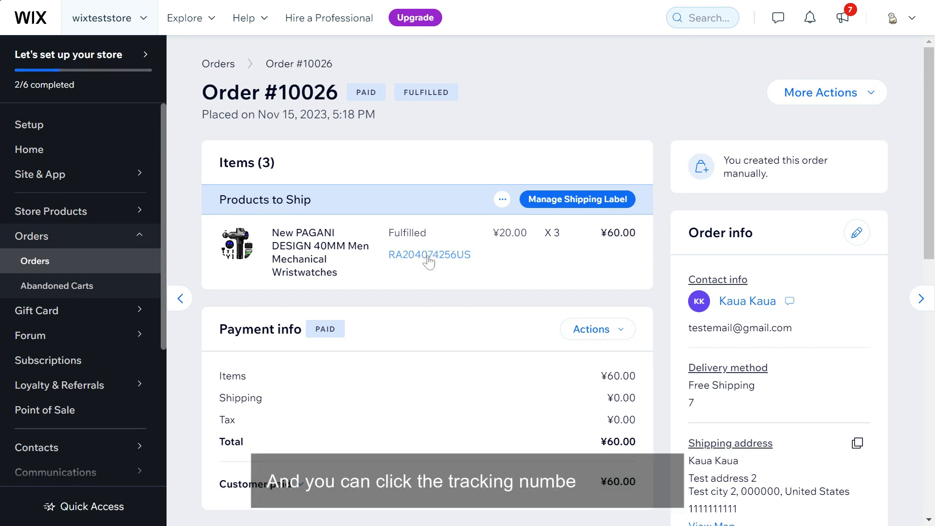